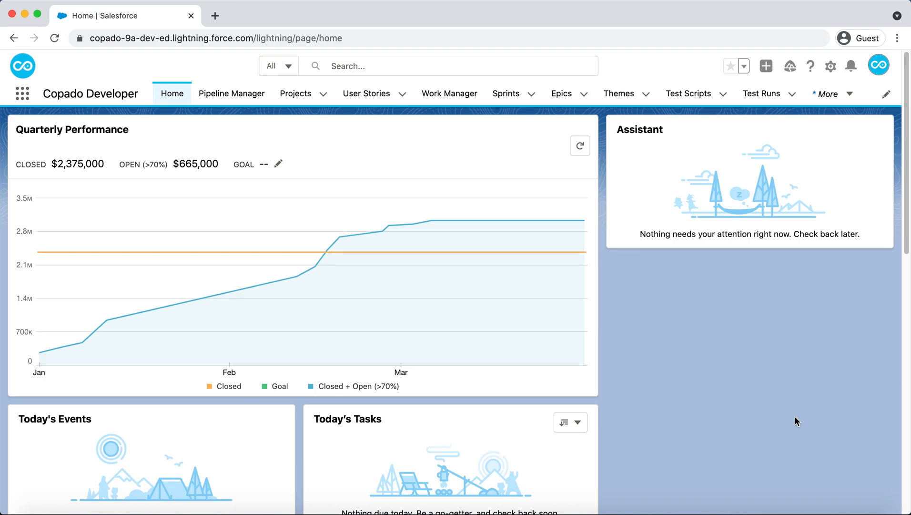
pyautogui.moveTo(774, 428)
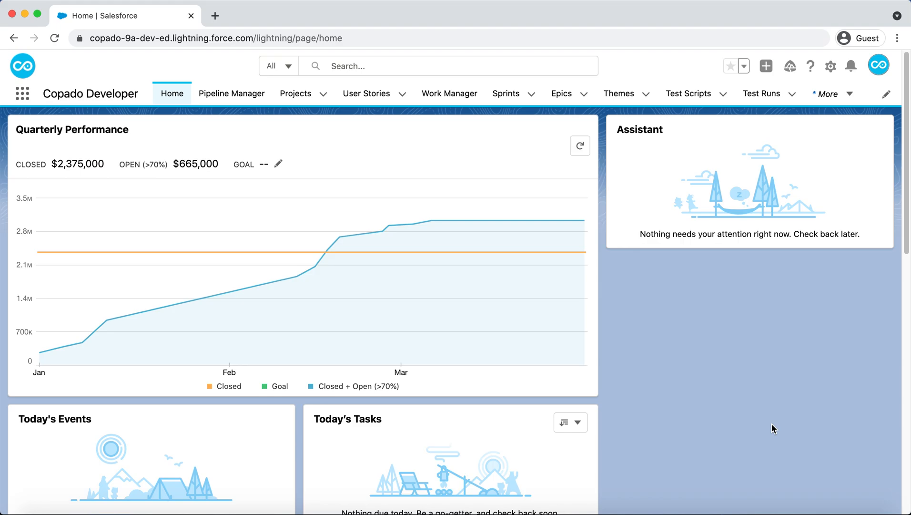
pyautogui.moveTo(834, 114)
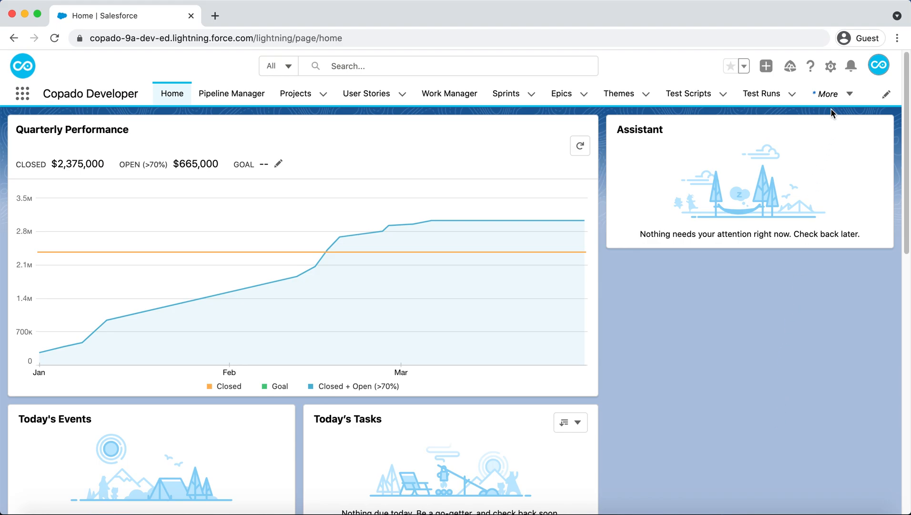
# - Open Setup from the gear menu in a new tab
pyautogui.click(830, 66)
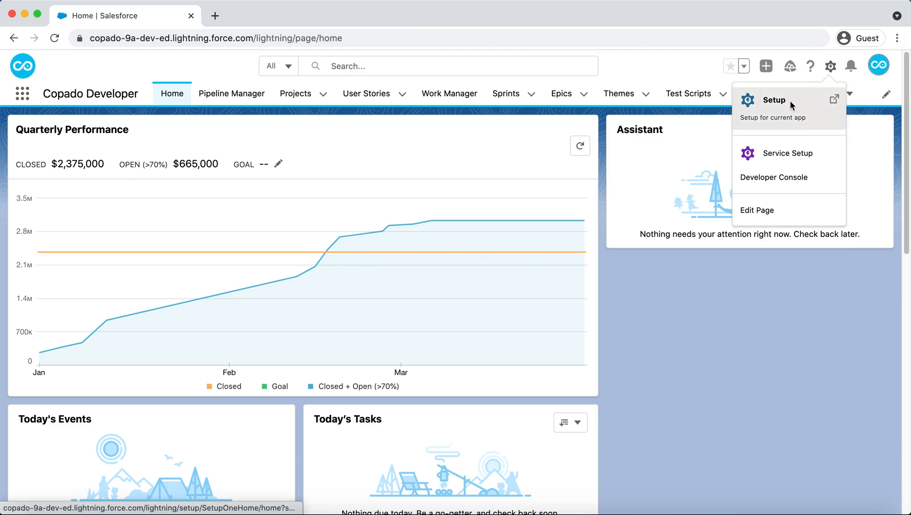
pyautogui.click(774, 100)
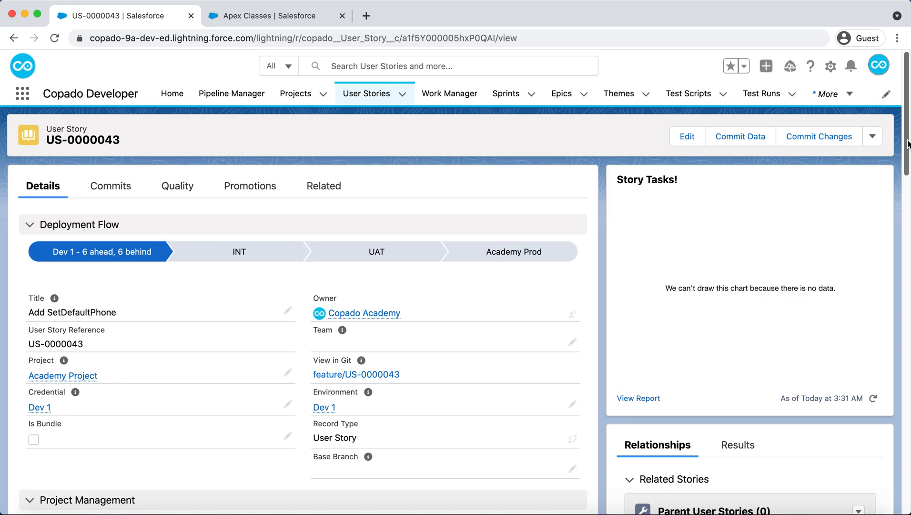
pyautogui.scroll(-3)
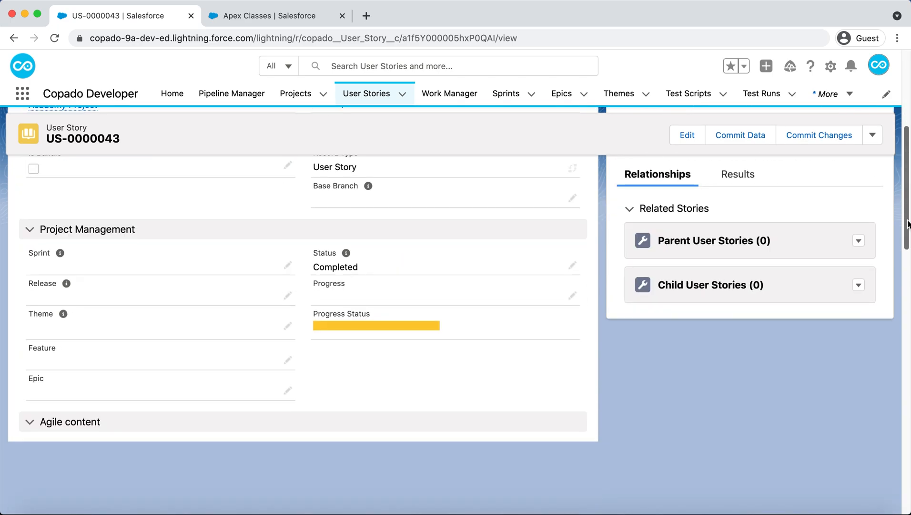
pyautogui.scroll(-3)
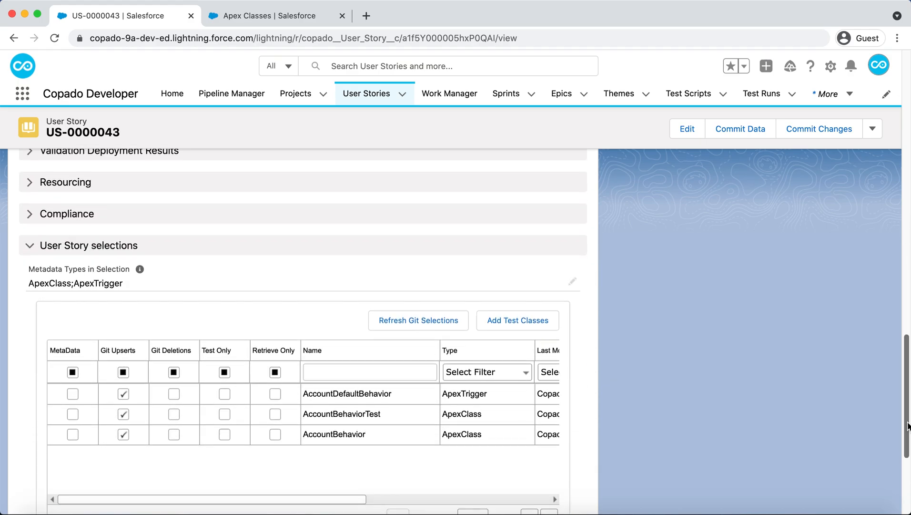
pyautogui.scroll(3)
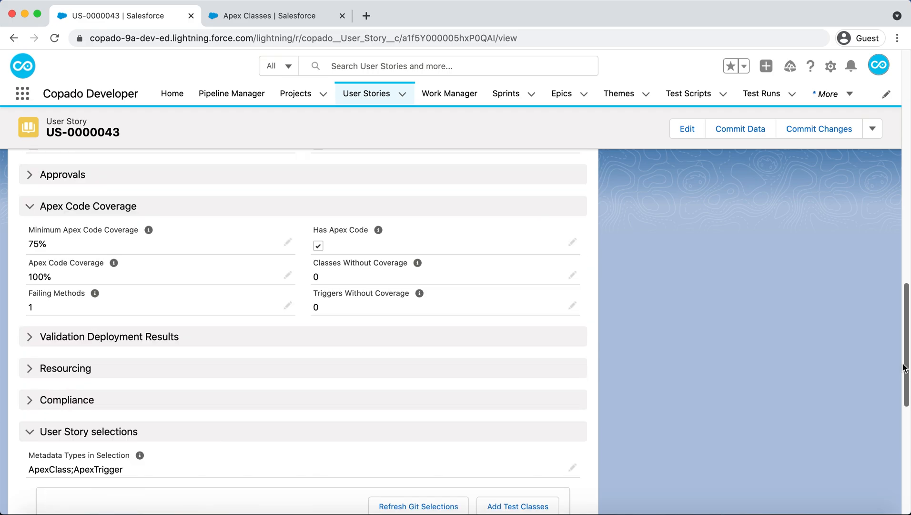
pyautogui.scroll(3)
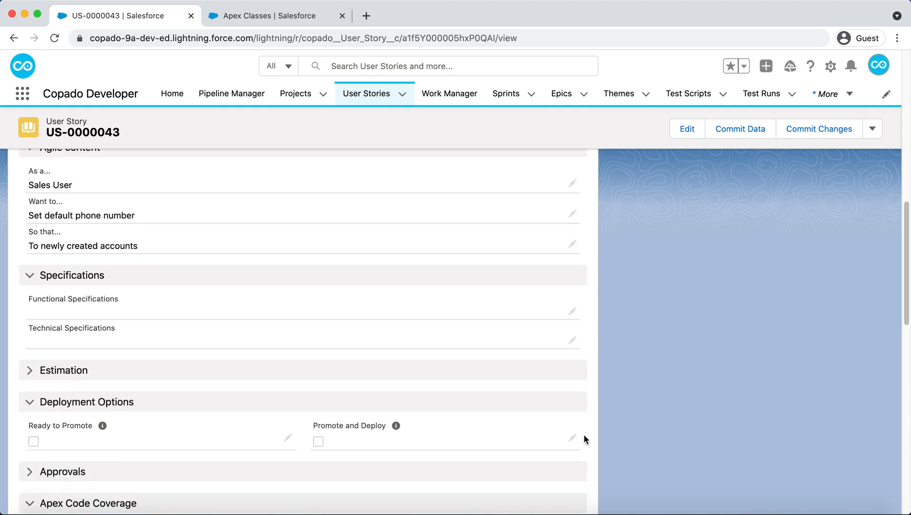
# - Enable and save Promote and Deploy on US-0000043
pyautogui.click(572, 438)
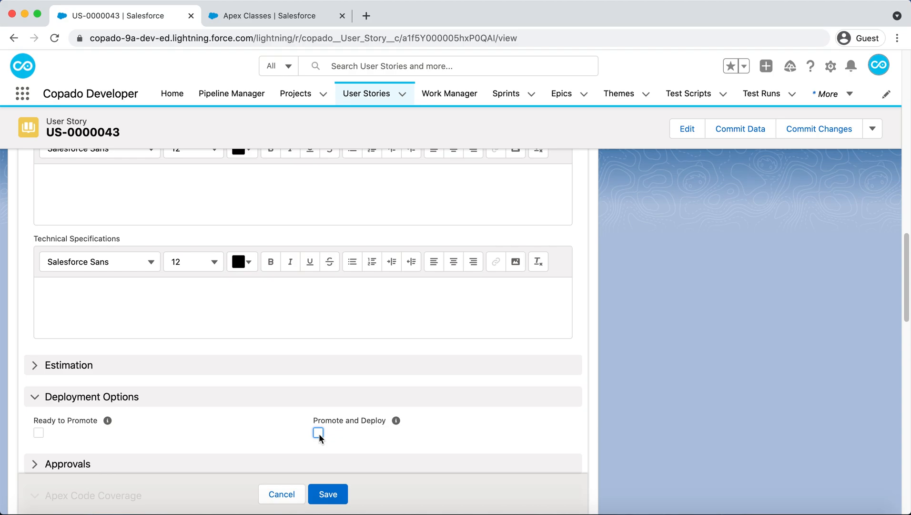
pyautogui.click(318, 433)
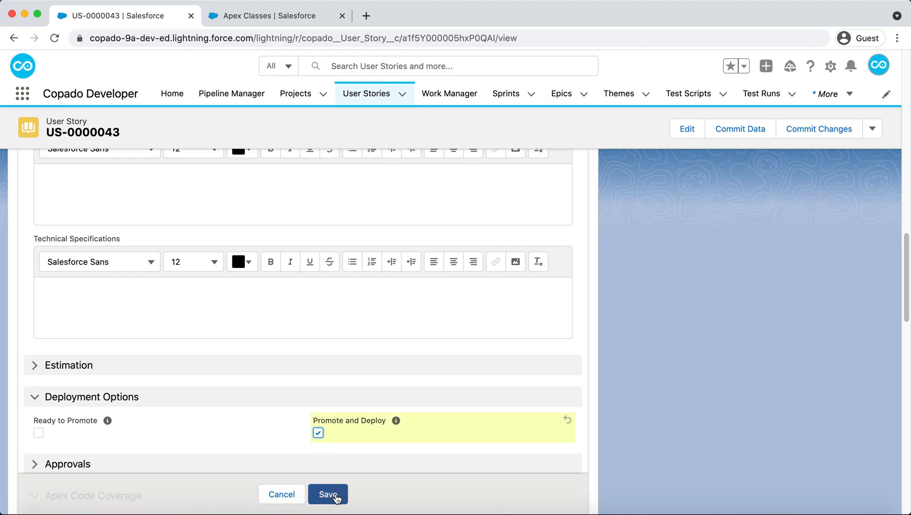
pyautogui.click(328, 494)
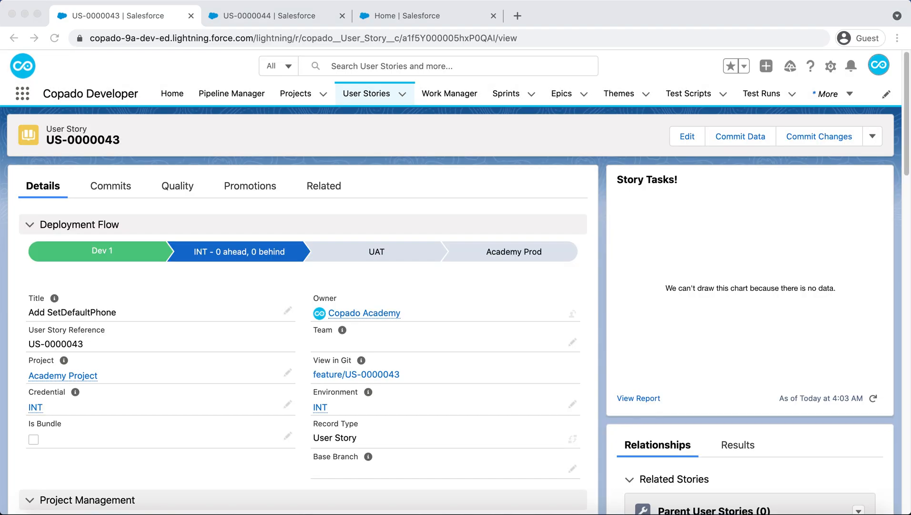
pyautogui.moveTo(198, 386)
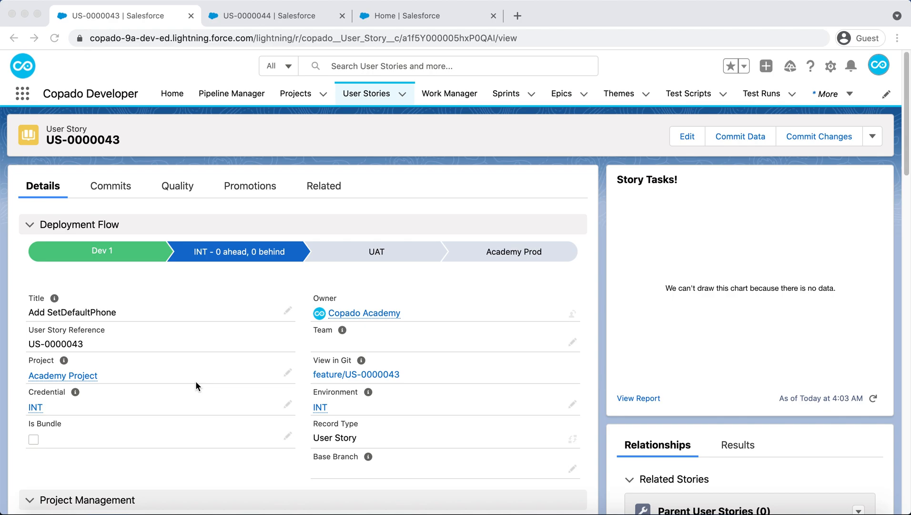
# - Switch to the US-0000044 'Add SetDefaultURL' tab and review its Deployment Options
pyautogui.click(267, 15)
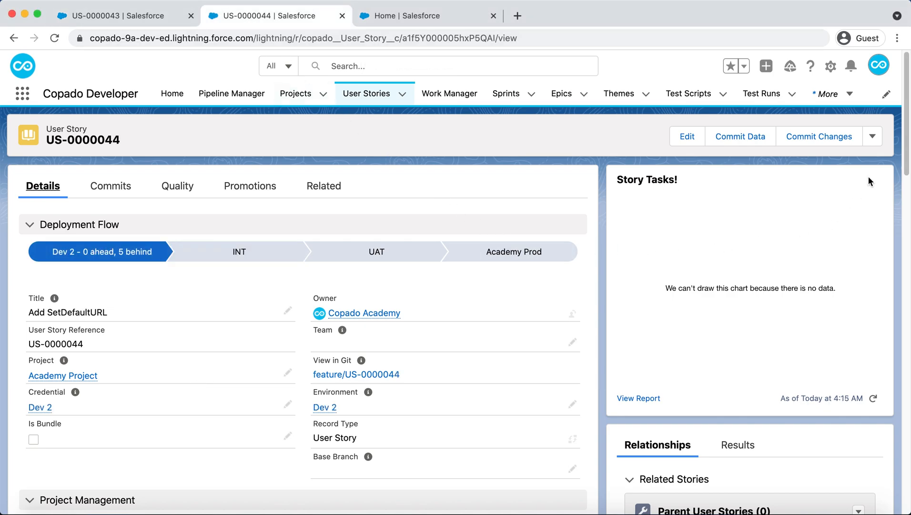
pyautogui.scroll(-3)
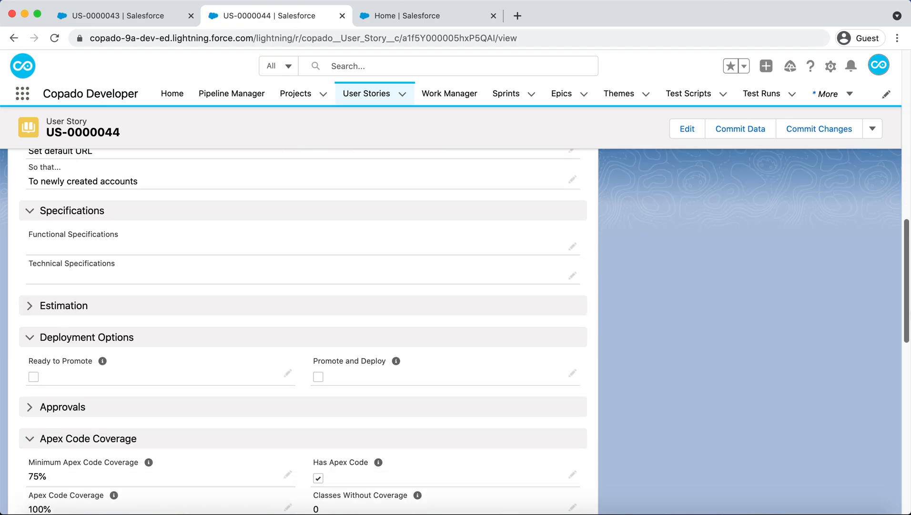
pyautogui.scroll(-3)
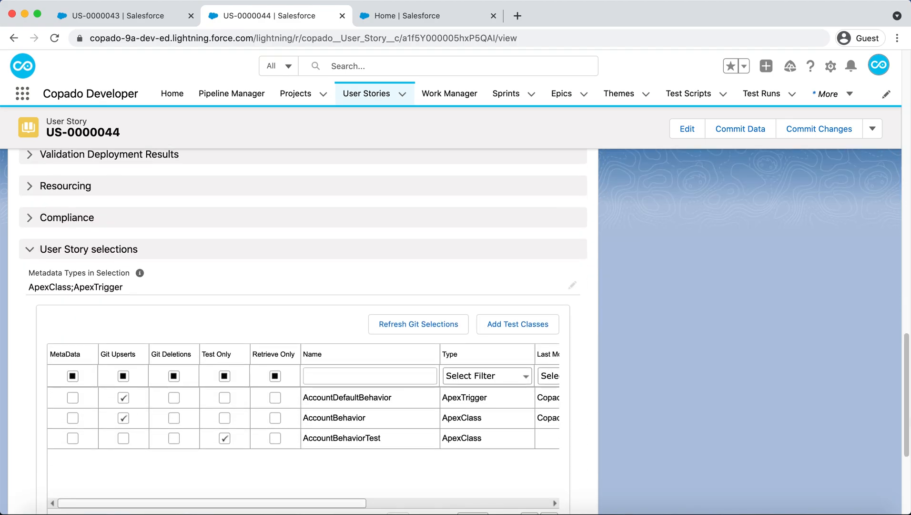
pyautogui.scroll(3)
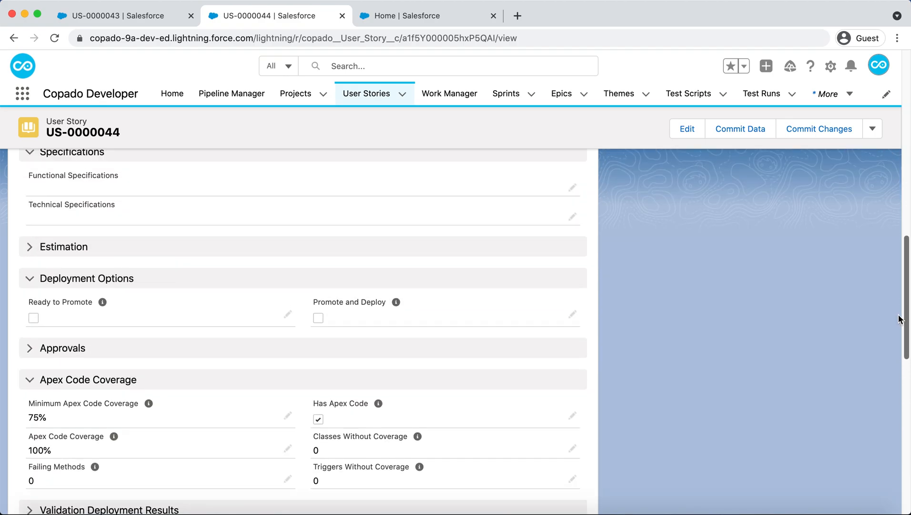
pyautogui.scroll(3)
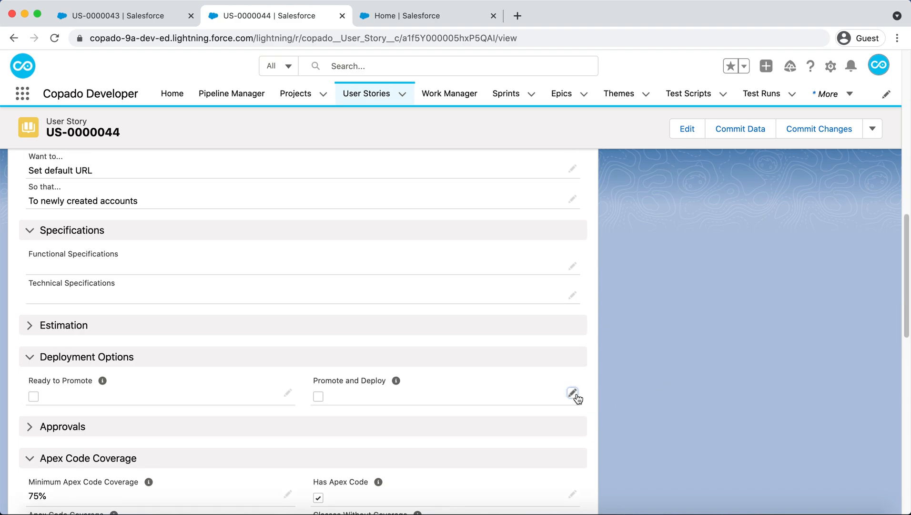
# - Enable and save Promote and Deploy on US-0000044
pyautogui.click(573, 392)
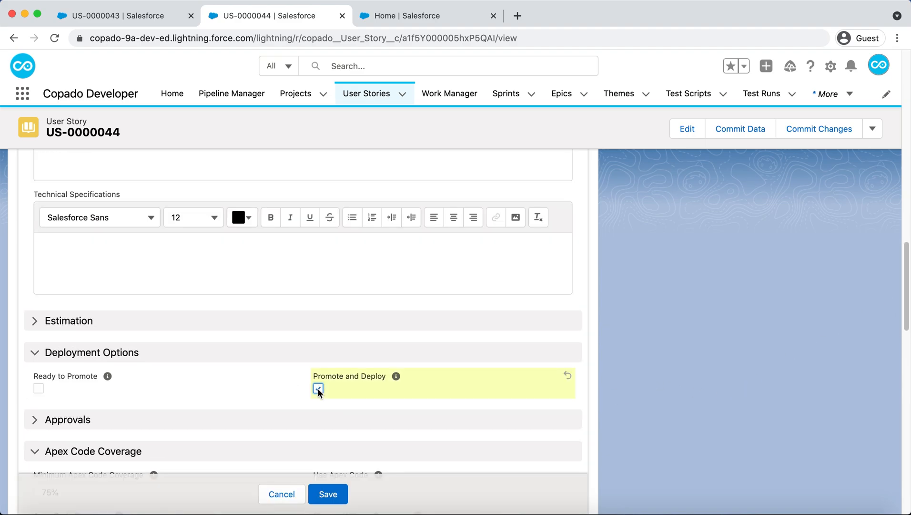
pyautogui.click(327, 494)
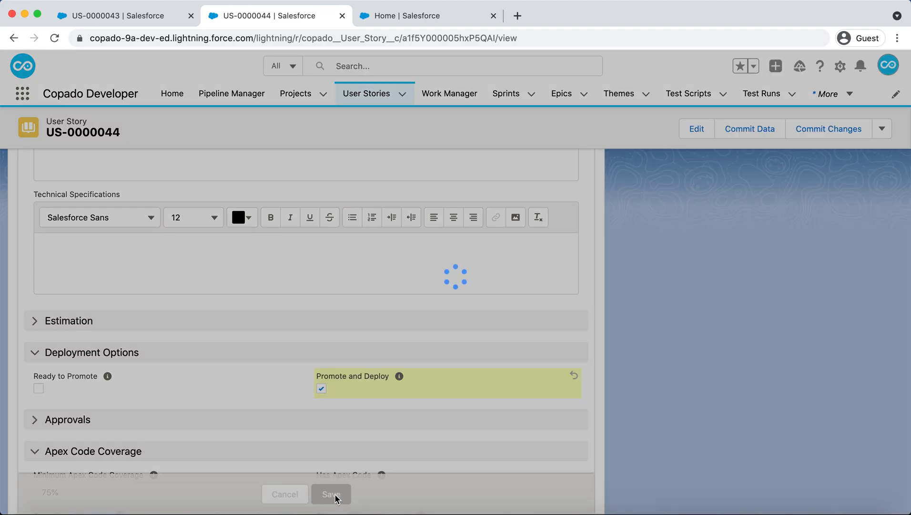
pyautogui.click(331, 493)
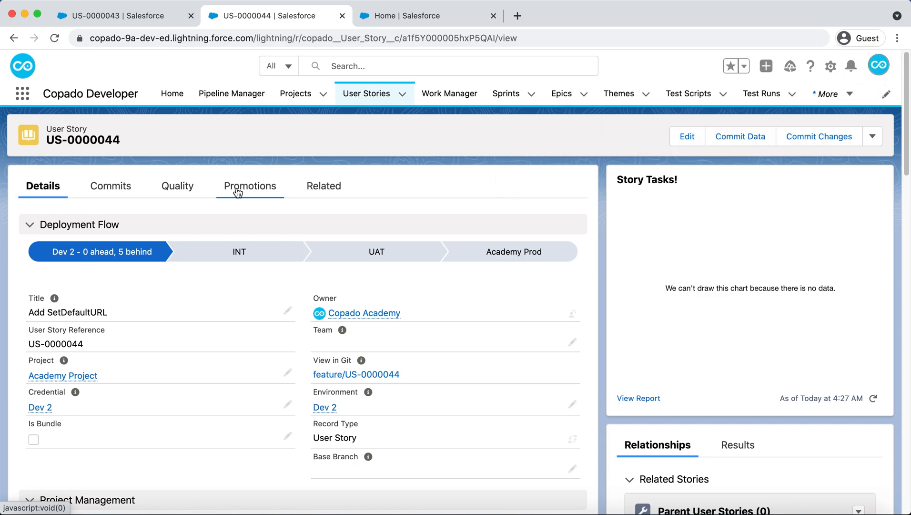
pyautogui.moveTo(251, 194)
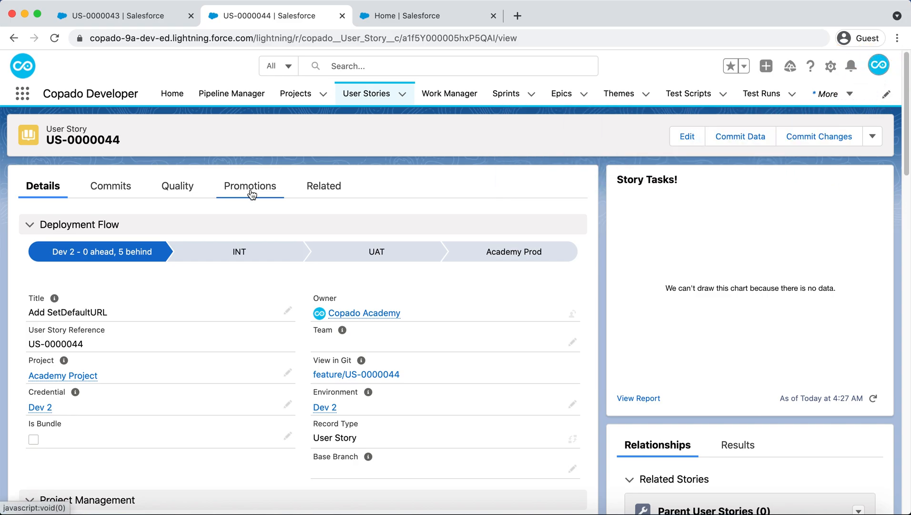
# - Open promotion P00095 from the user story's Promotions list
pyautogui.click(249, 186)
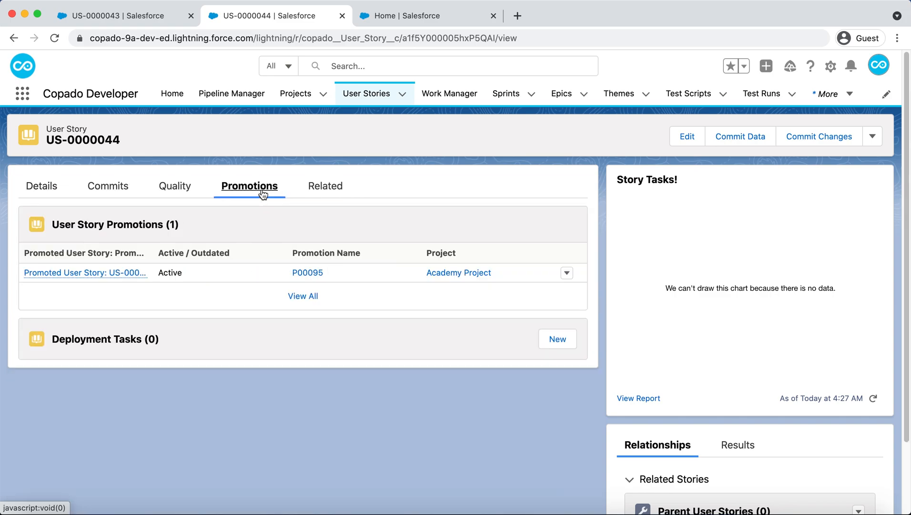
pyautogui.click(307, 273)
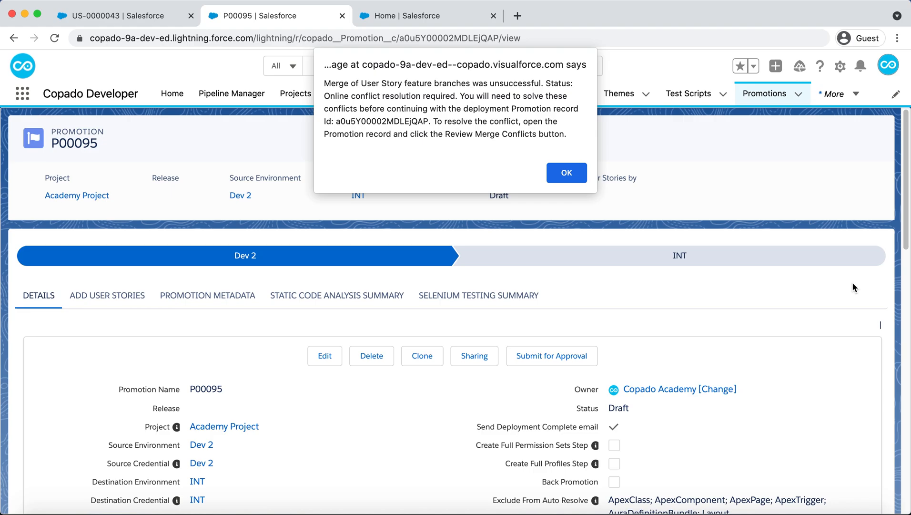
pyautogui.moveTo(527, 179)
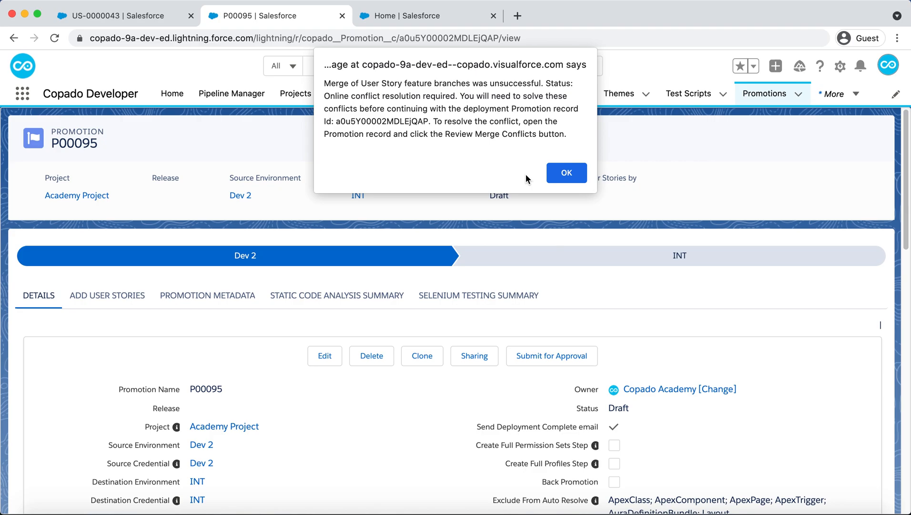
pyautogui.click(566, 173)
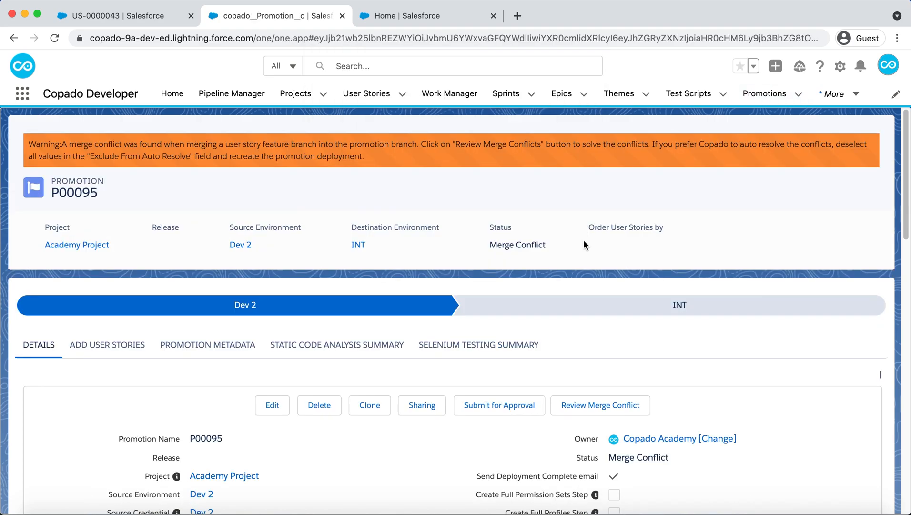
pyautogui.moveTo(591, 332)
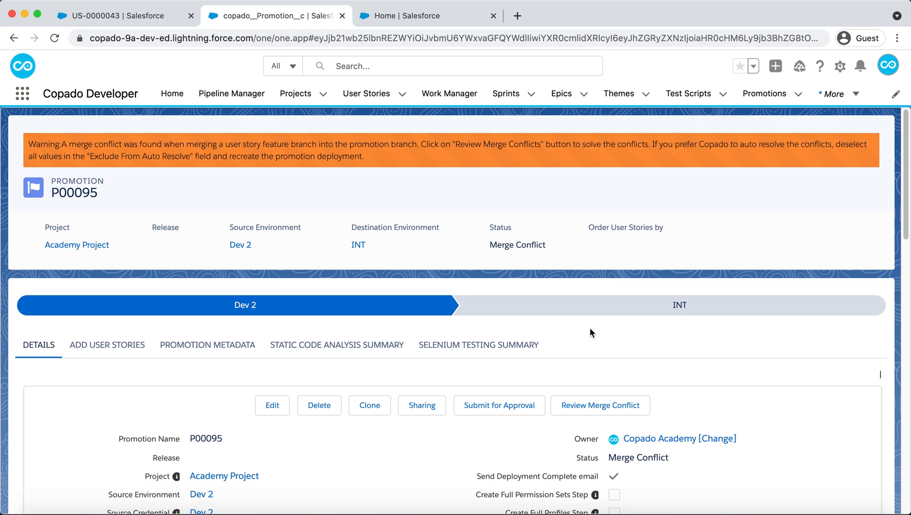
pyautogui.scroll(3)
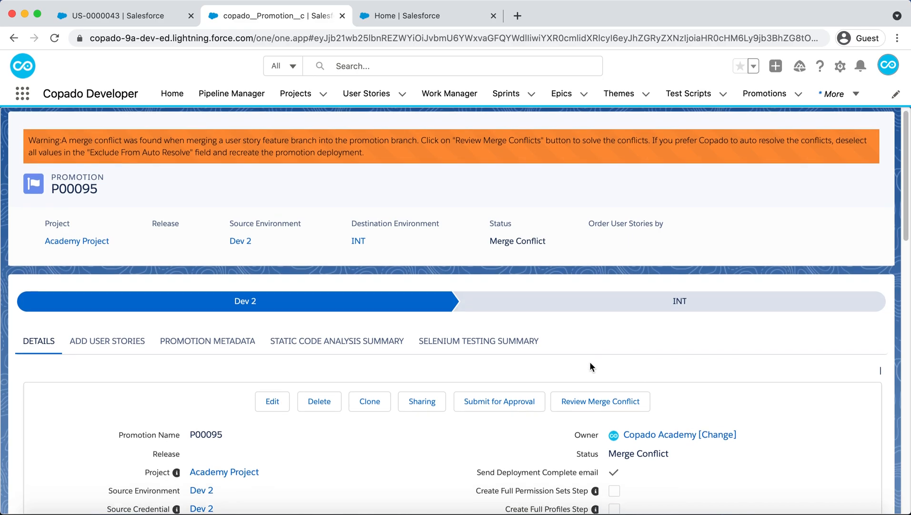
pyautogui.scroll(-3)
pyautogui.write('pipe')
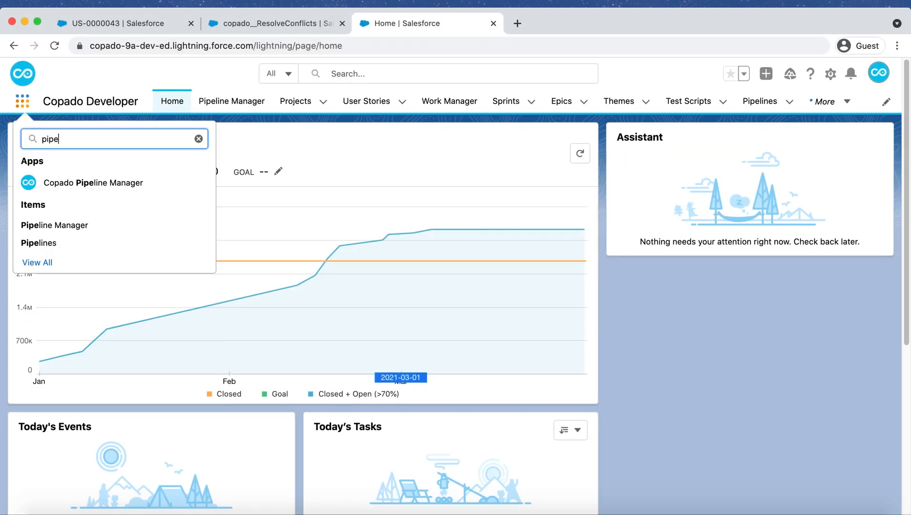
pyautogui.moveTo(54, 225)
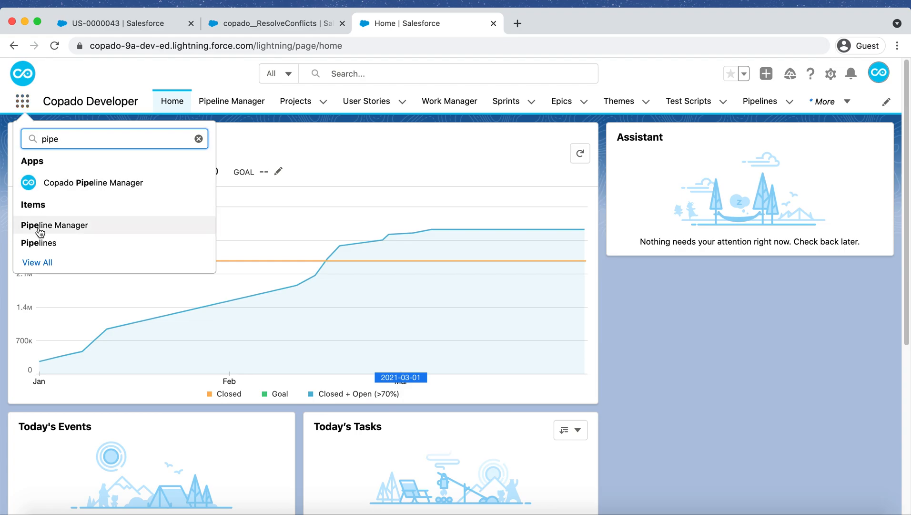
# - Open the Academy pipeline and scroll to the Exclude From Auto Resolve options
pyautogui.click(39, 243)
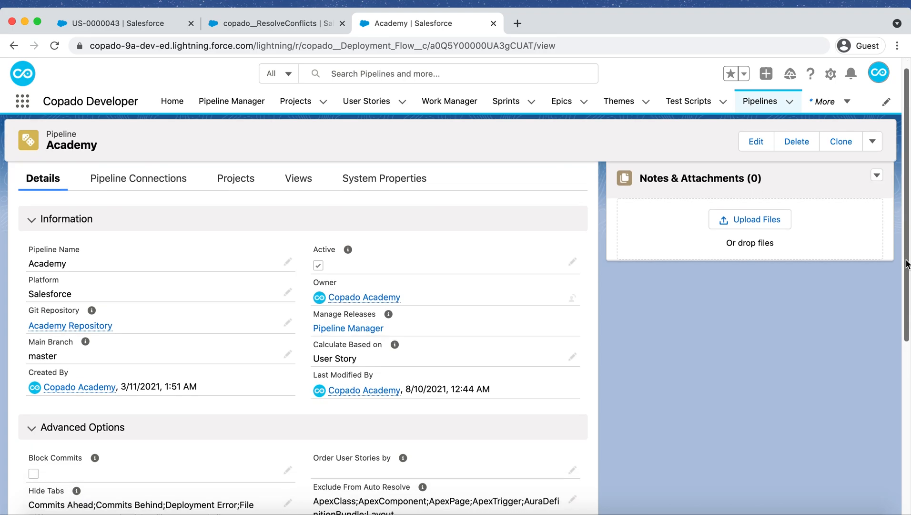
pyautogui.scroll(-3)
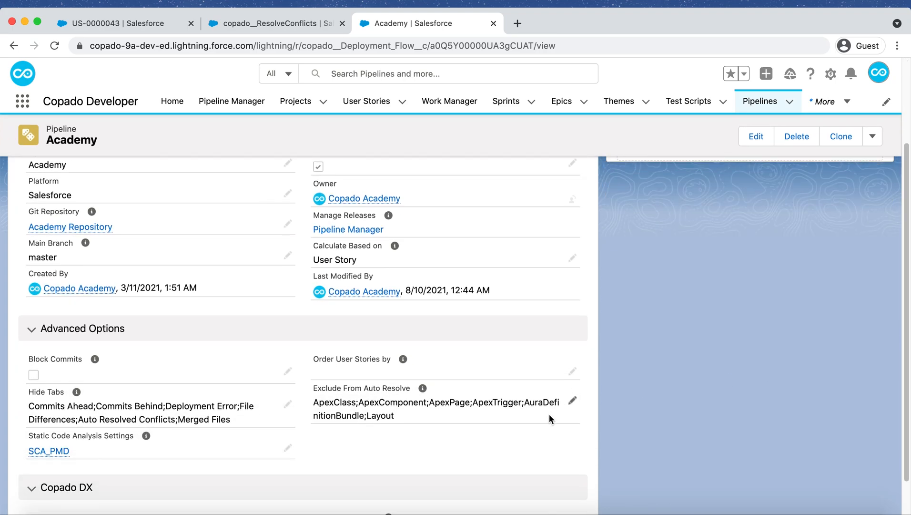
pyautogui.moveTo(556, 421)
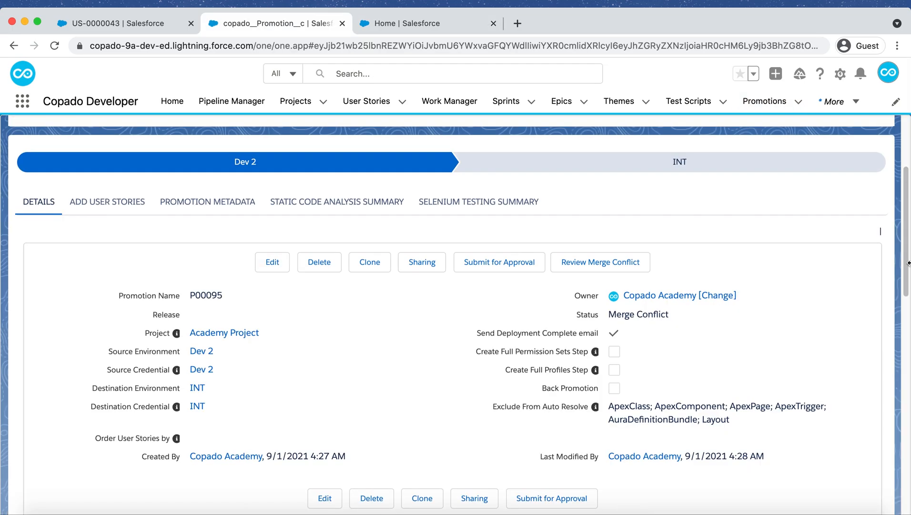
pyautogui.moveTo(601, 262)
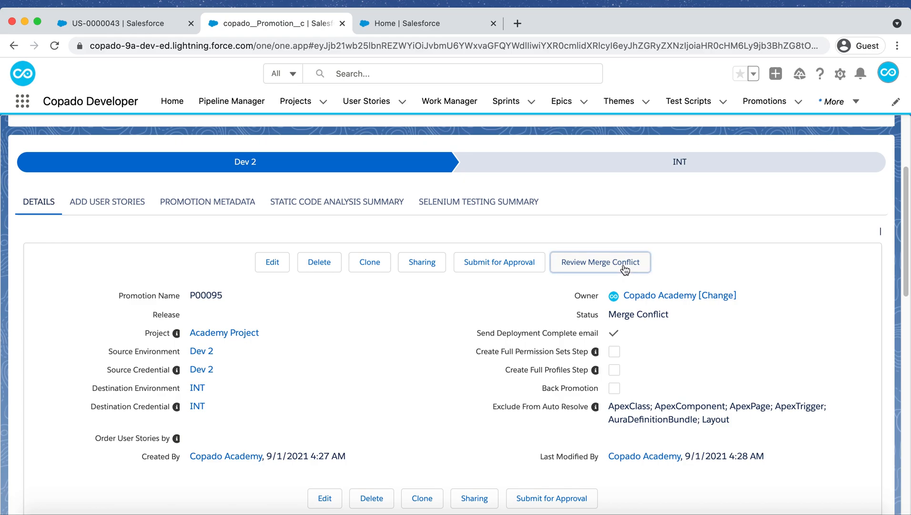
# - Open Review Merge Conflict for promotion P00095
pyautogui.click(599, 262)
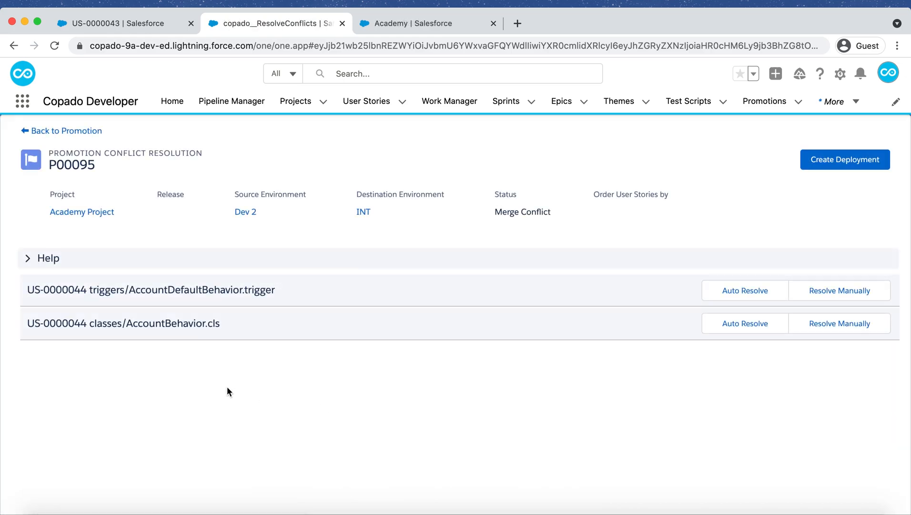
pyautogui.moveTo(842, 390)
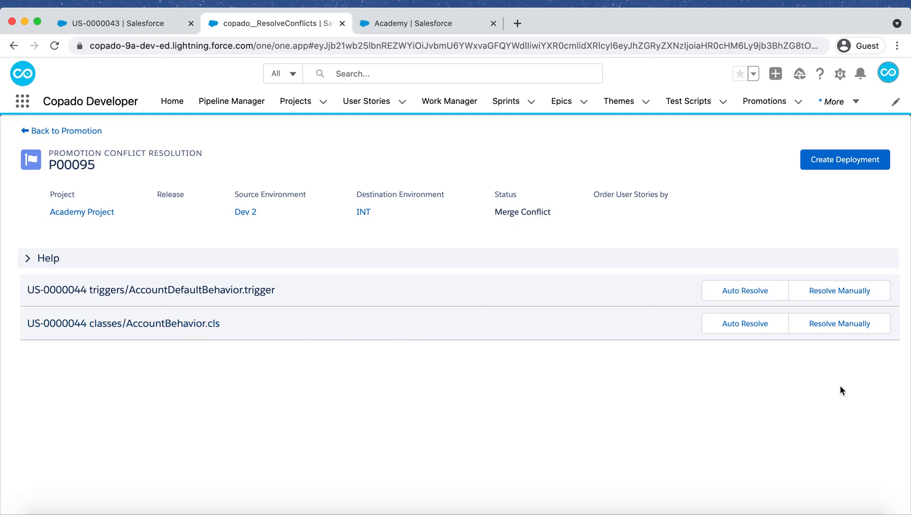
pyautogui.moveTo(840, 323)
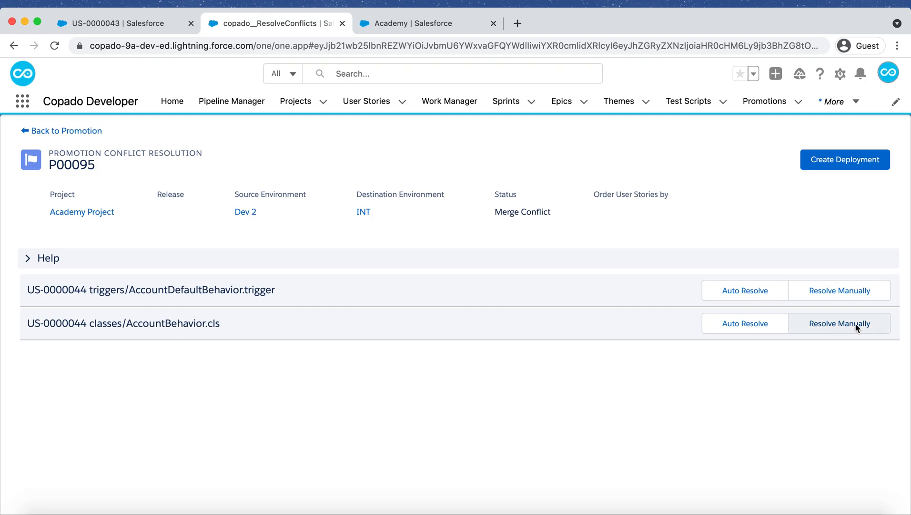
# - Manually merge AccountBehavior.cls, comparing versions in 3 panels, and save
pyautogui.click(839, 324)
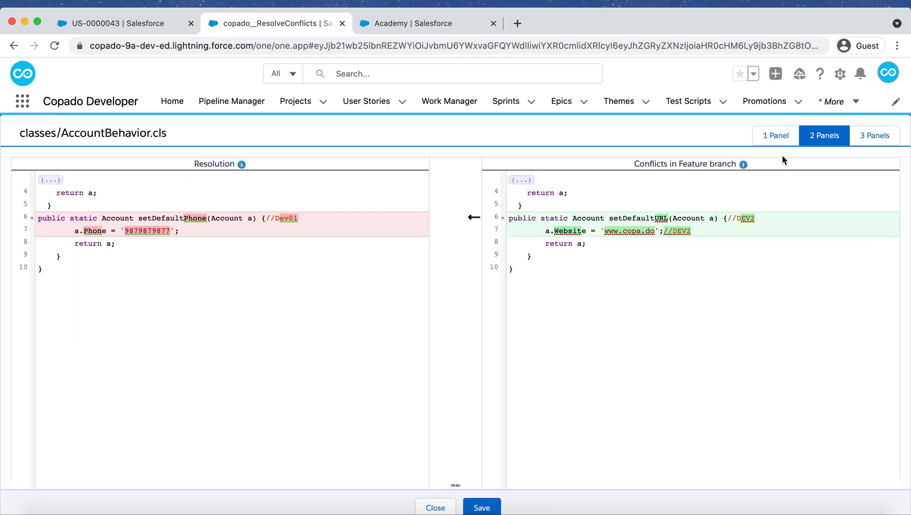
pyautogui.click(776, 136)
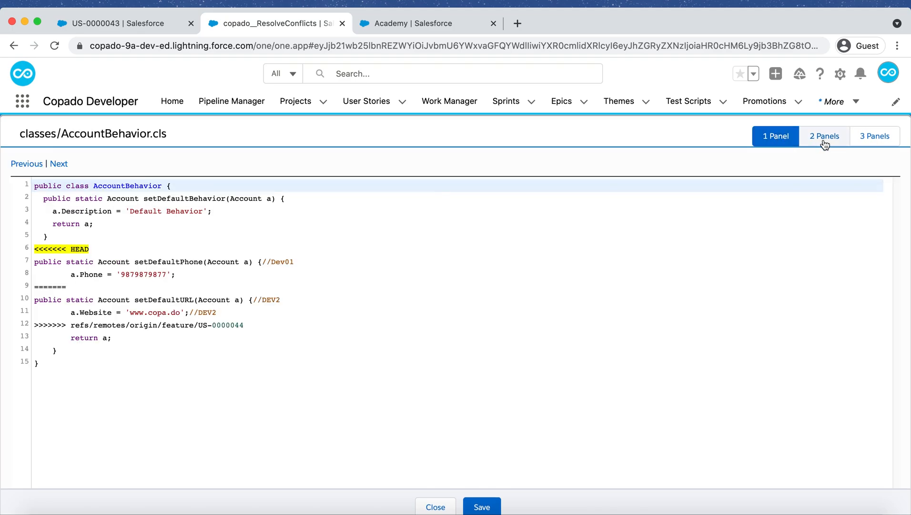
pyautogui.click(875, 135)
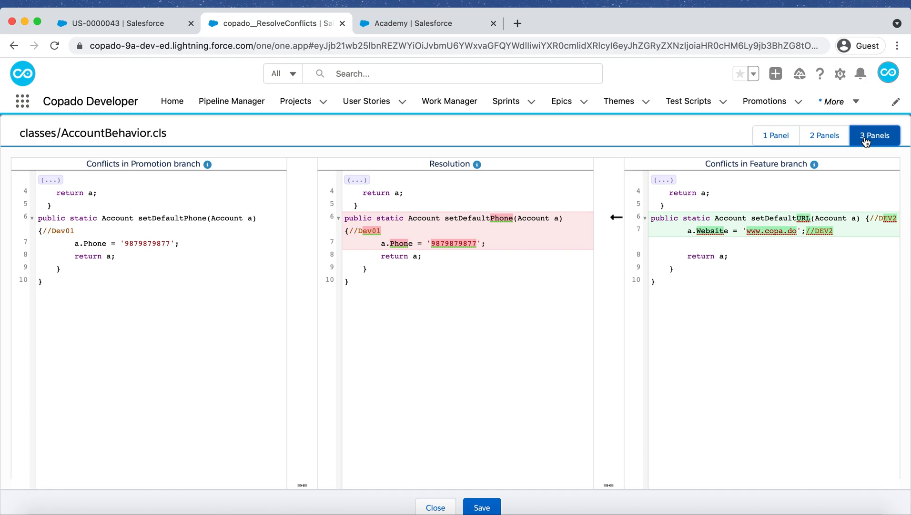
pyautogui.click(775, 135)
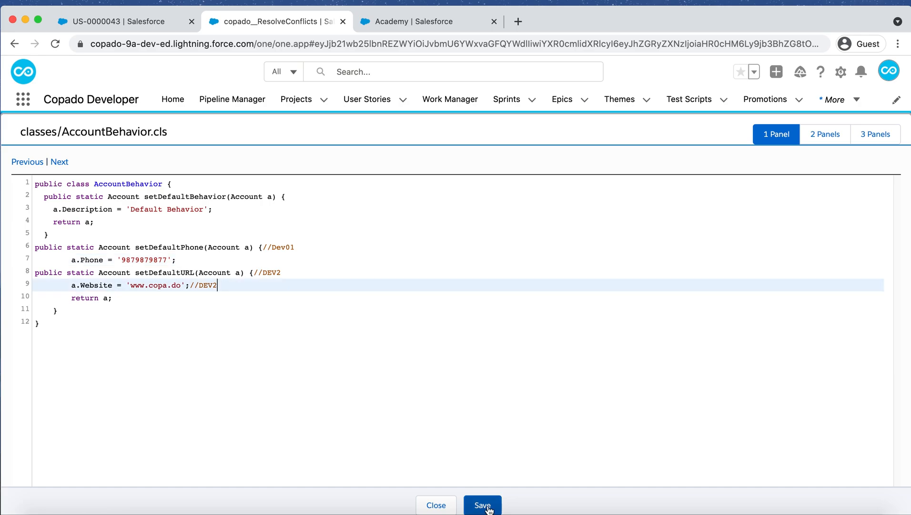
pyautogui.click(482, 505)
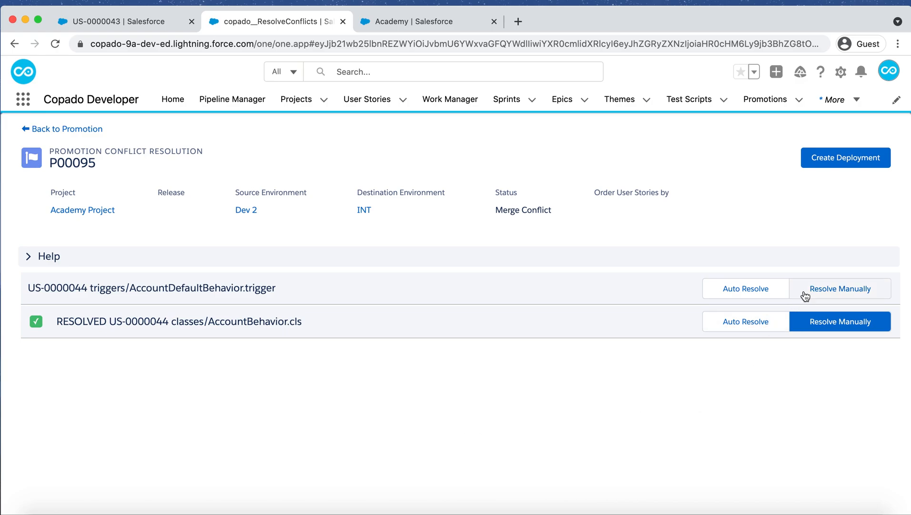
# - Edit AccountDefaultBehavior.trigger to keep setDefaultPhone and setDefaultURL calls, and save
pyautogui.click(840, 289)
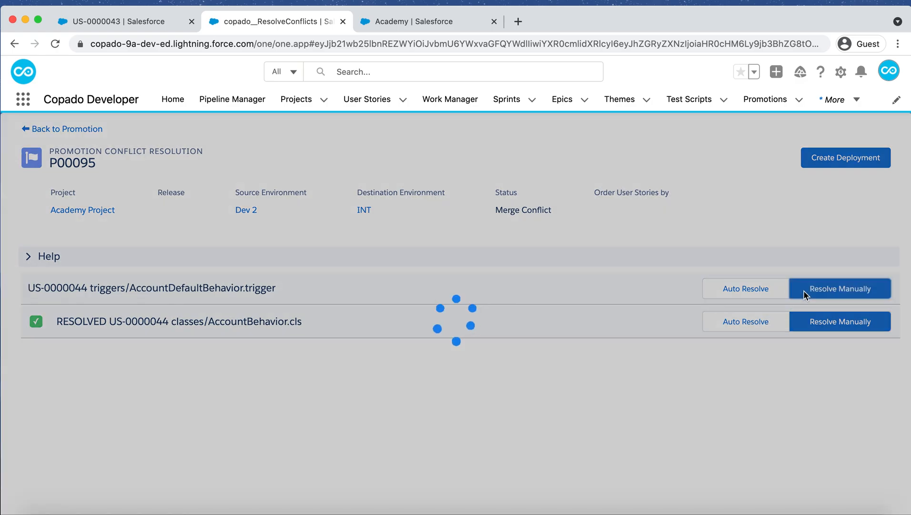
pyautogui.click(839, 288)
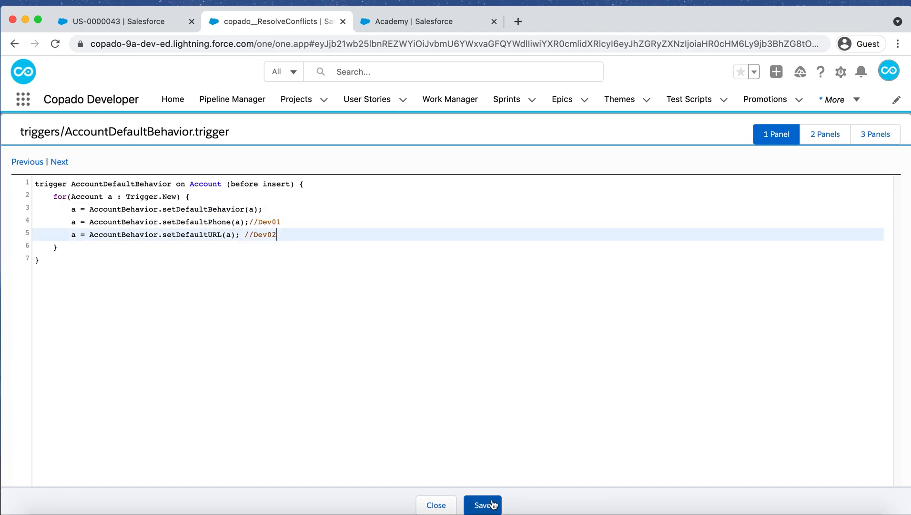
pyautogui.click(482, 505)
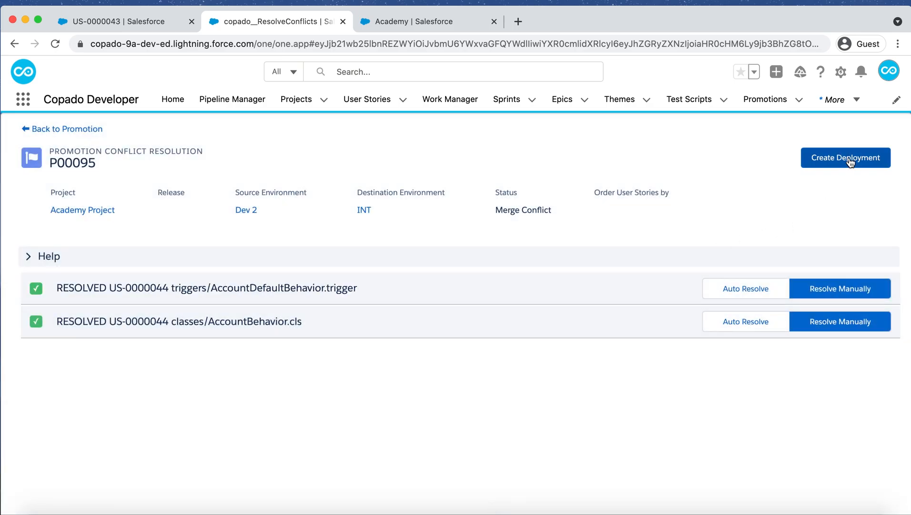
# - Create the P00095 deployment and dismiss the completion message
pyautogui.click(845, 157)
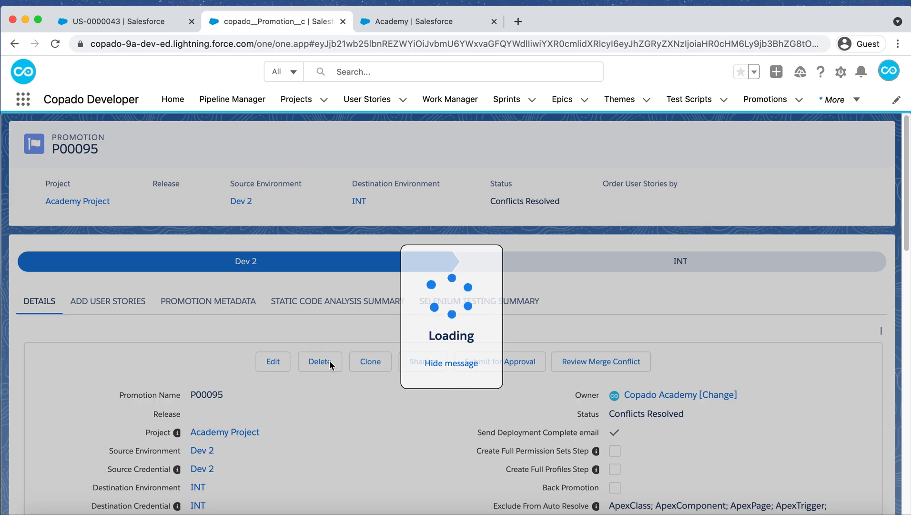
pyautogui.moveTo(435, 419)
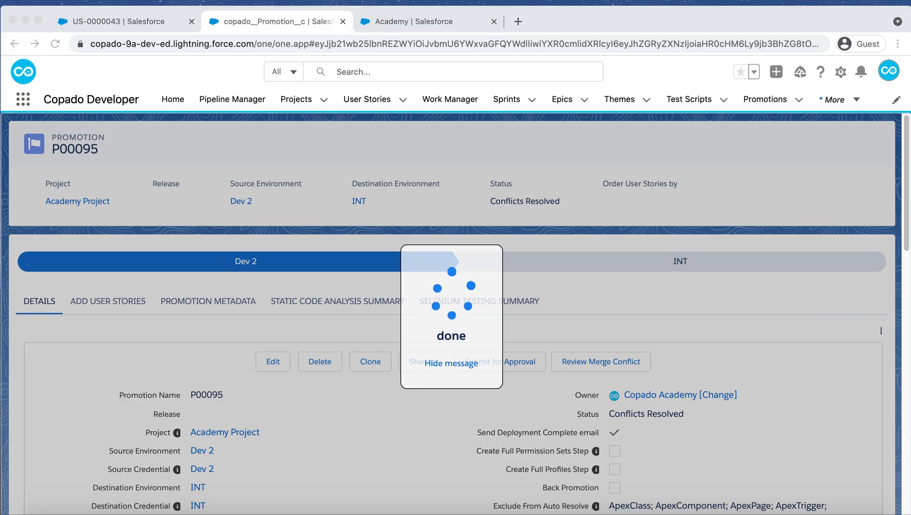
pyautogui.click(452, 362)
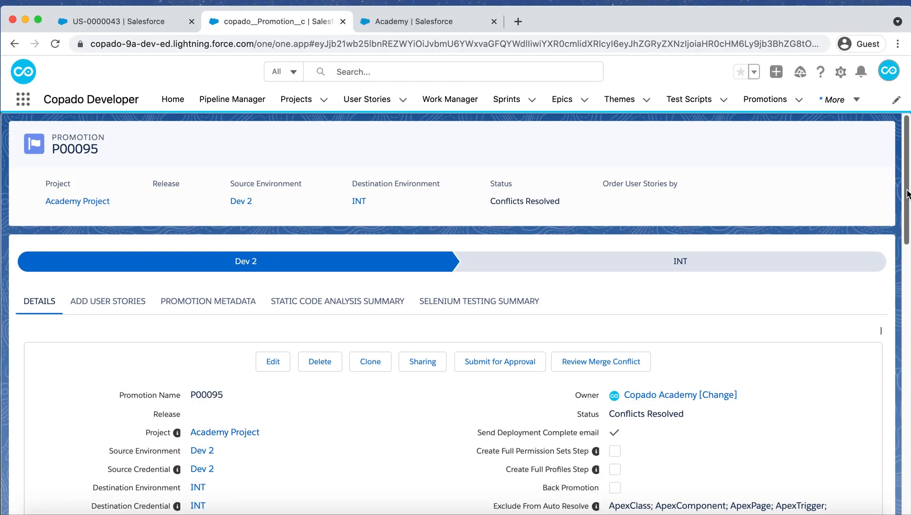
pyautogui.scroll(-3)
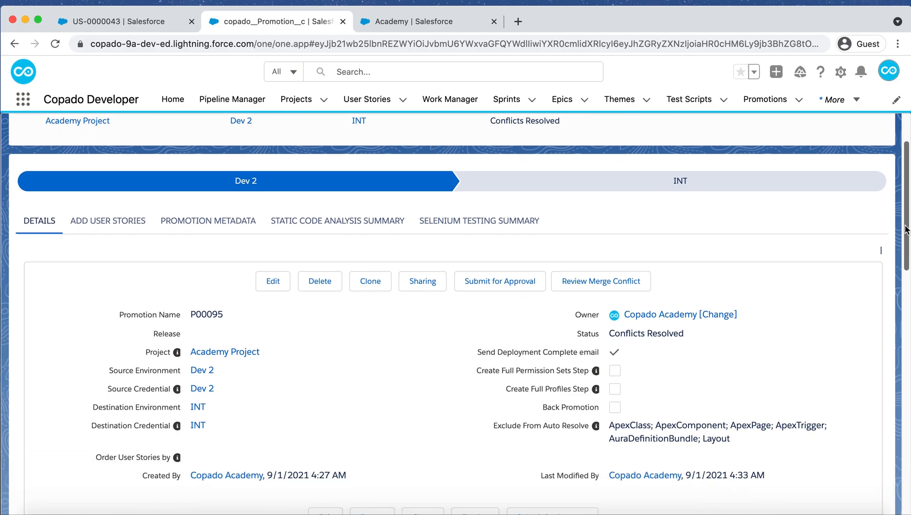
pyautogui.scroll(-3)
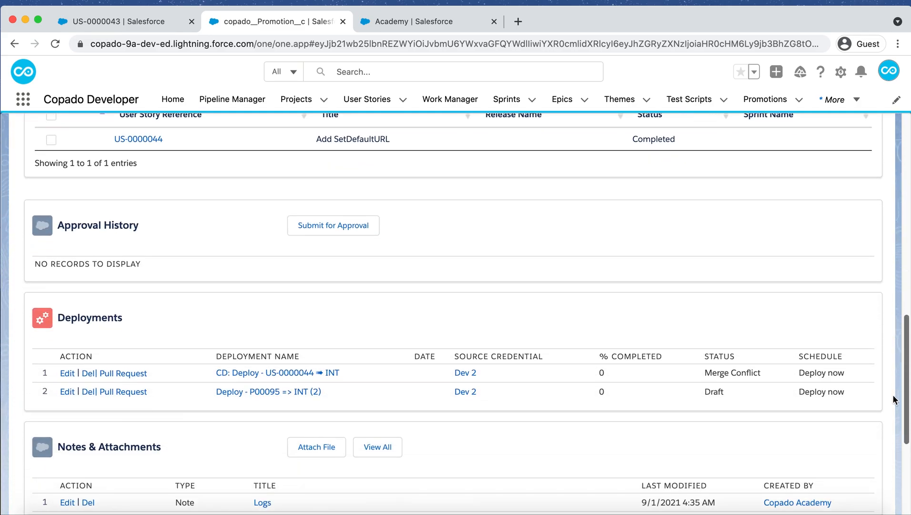
pyautogui.scroll(-3)
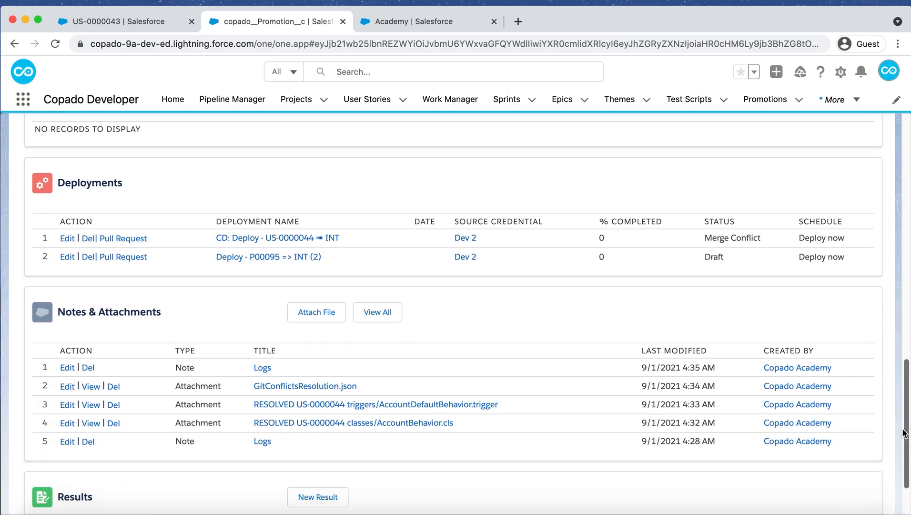
pyautogui.scroll(3)
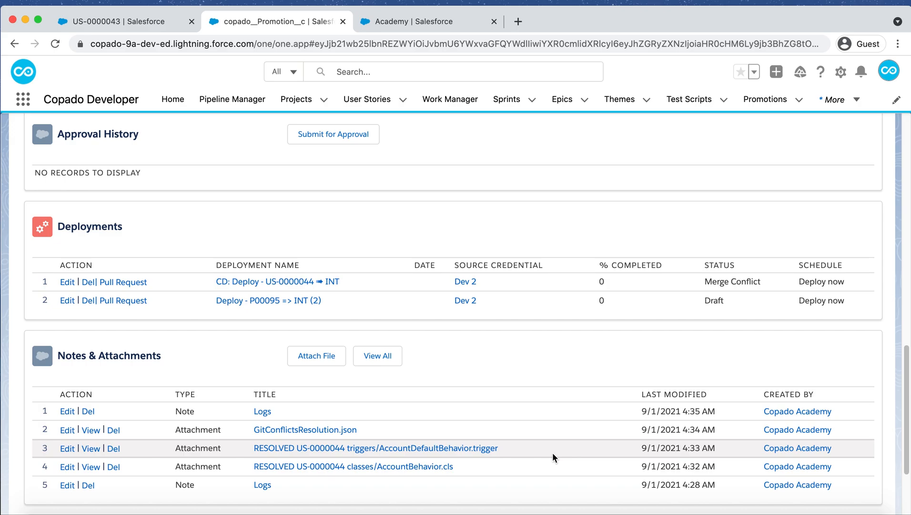
pyautogui.moveTo(553, 435)
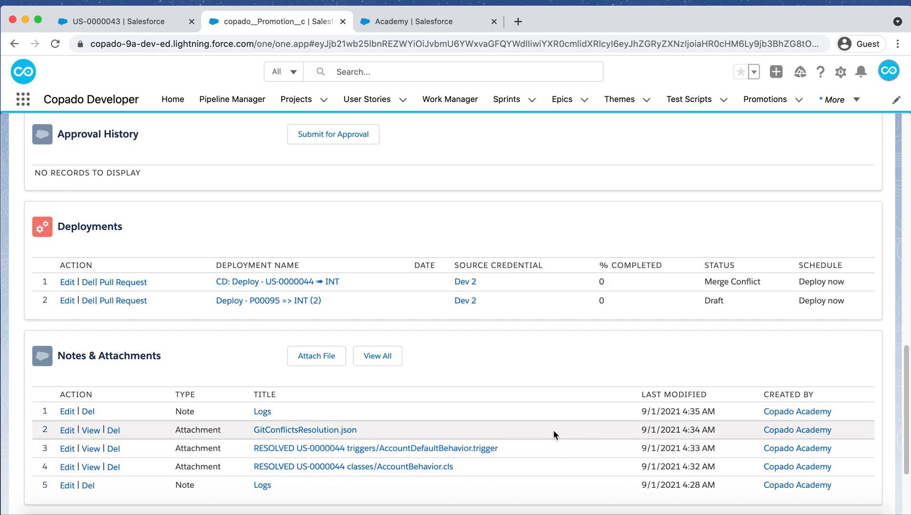